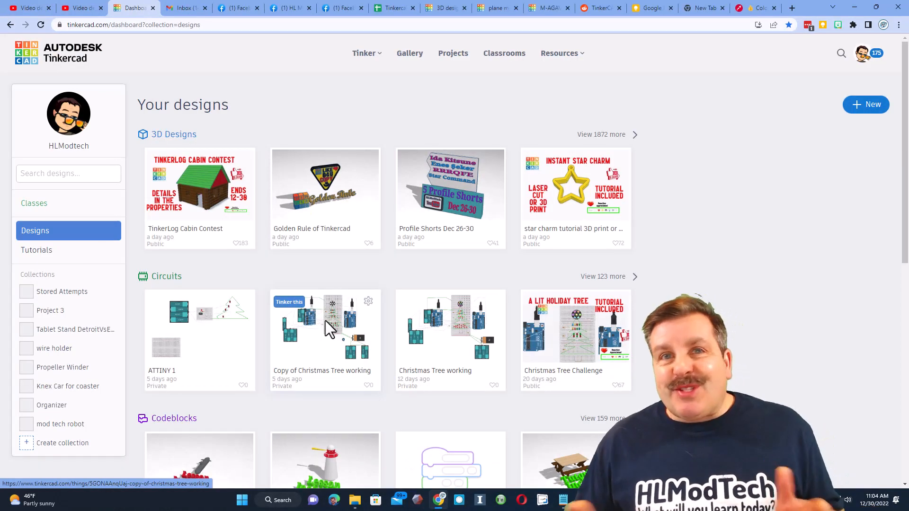
# - Open the 'fun with funnels' design found by searching 'funn' and turn on the grid
pyautogui.click(601, 134)
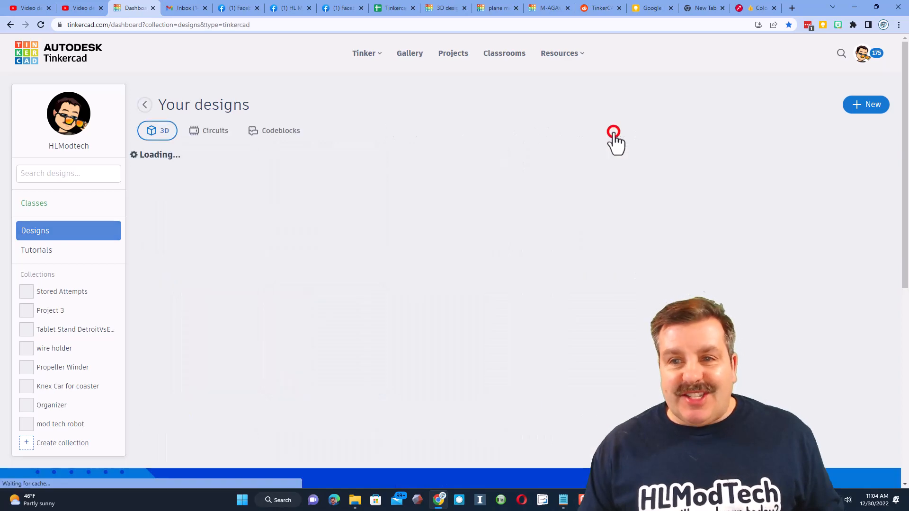
pyautogui.click(68, 173)
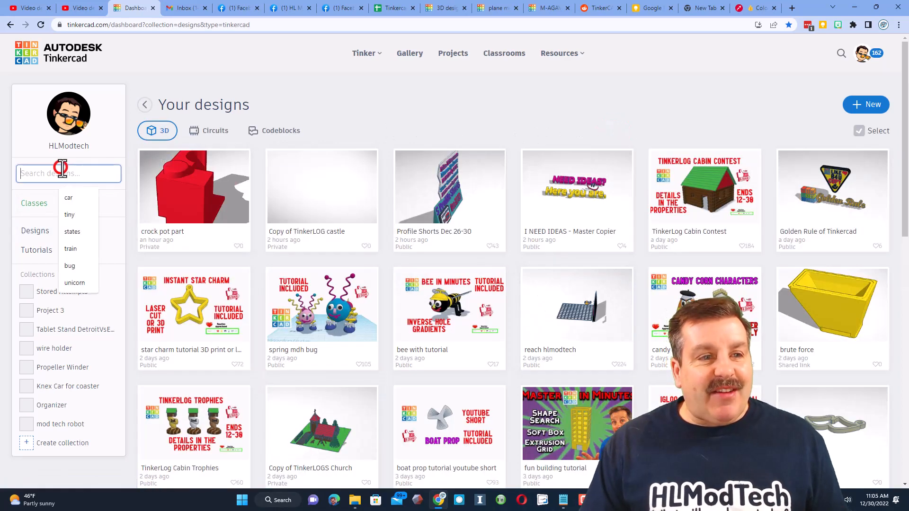
pyautogui.write('funnel')
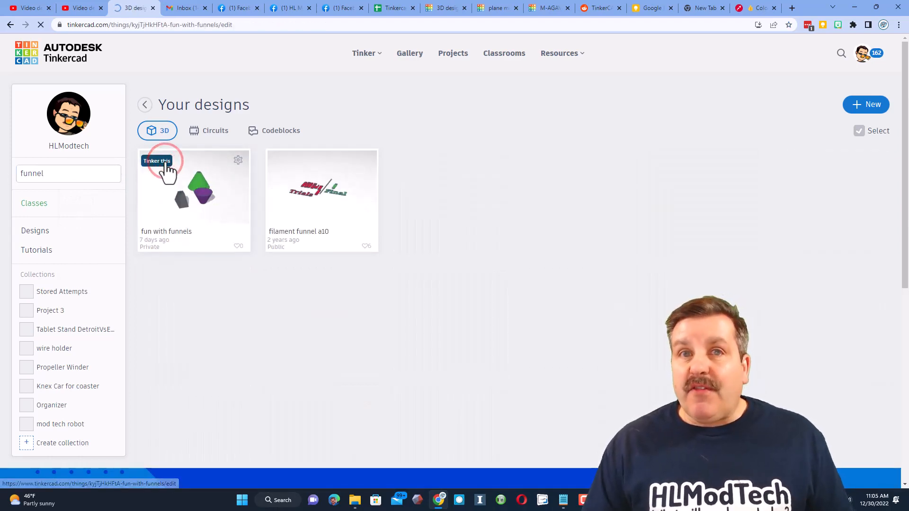
pyautogui.click(157, 160)
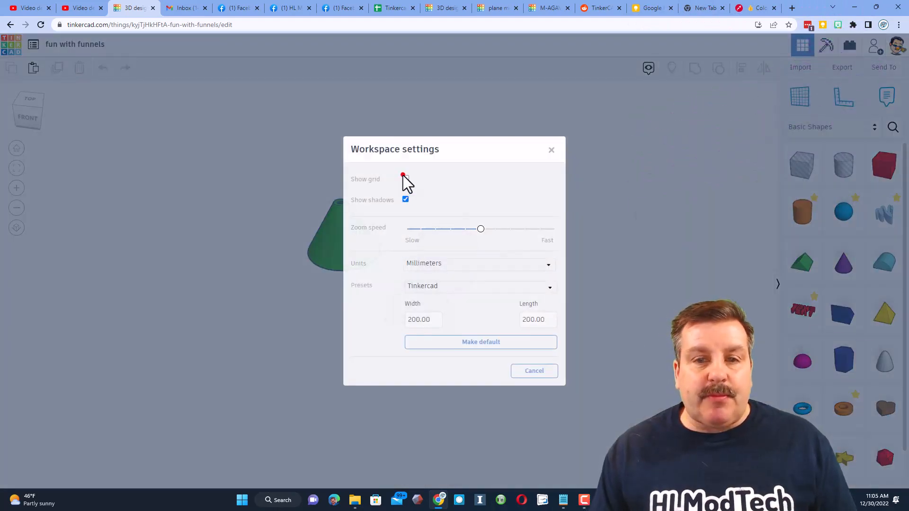
pyautogui.click(406, 178)
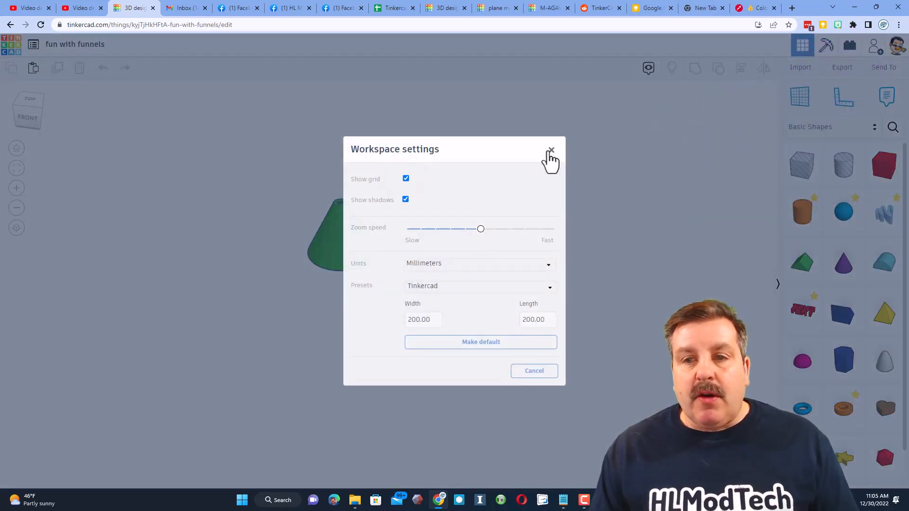
pyautogui.click(550, 153)
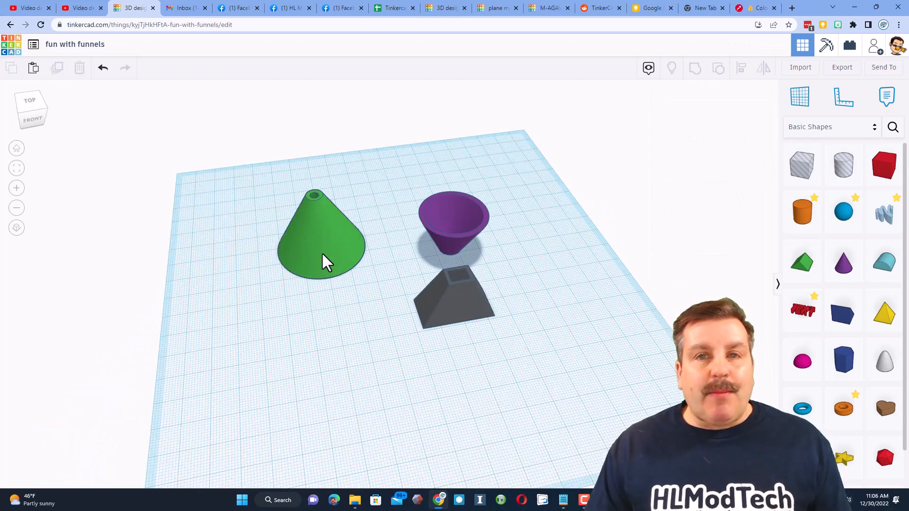
# - Add an orange tube around the green cone's base and set its radius to 23
pyautogui.click(322, 254)
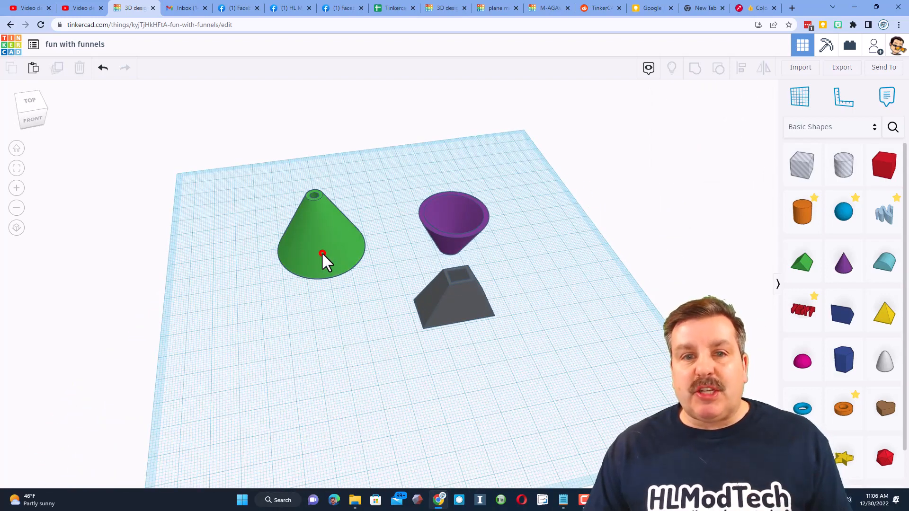
pyautogui.click(323, 255)
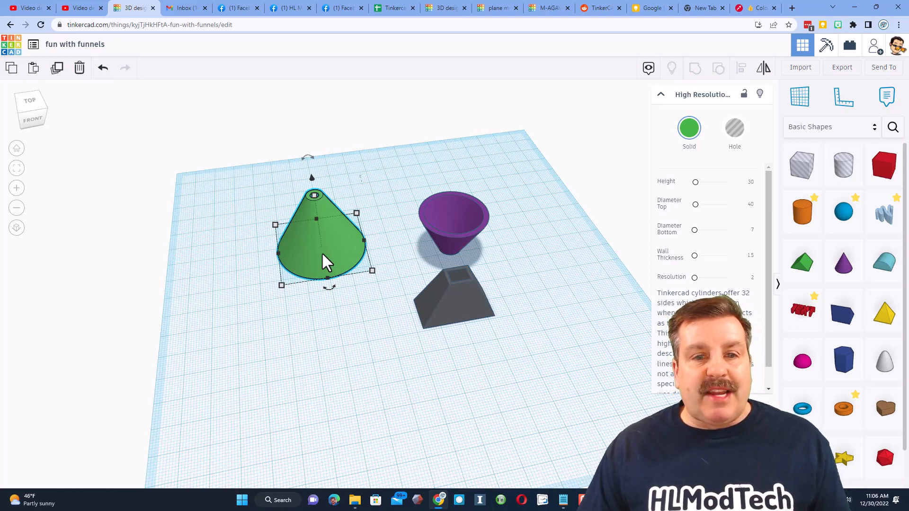
pyautogui.moveTo(374, 209)
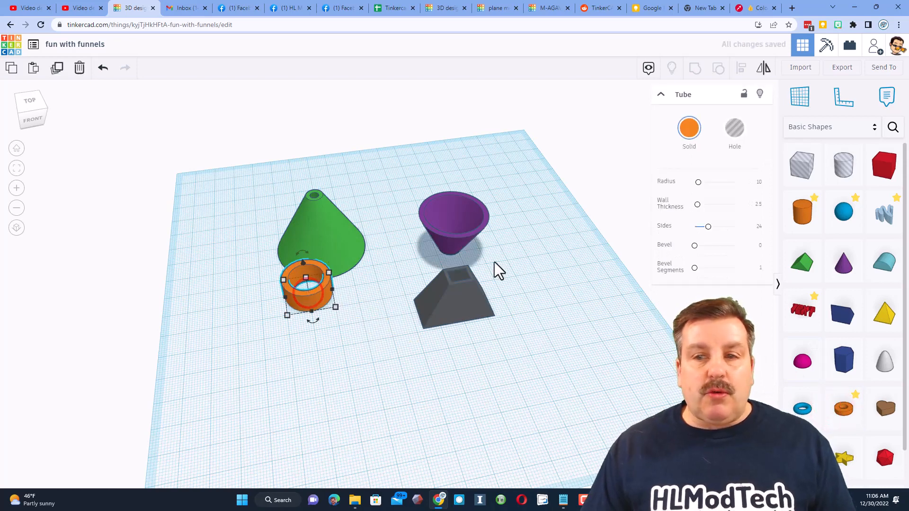
pyautogui.click(322, 232)
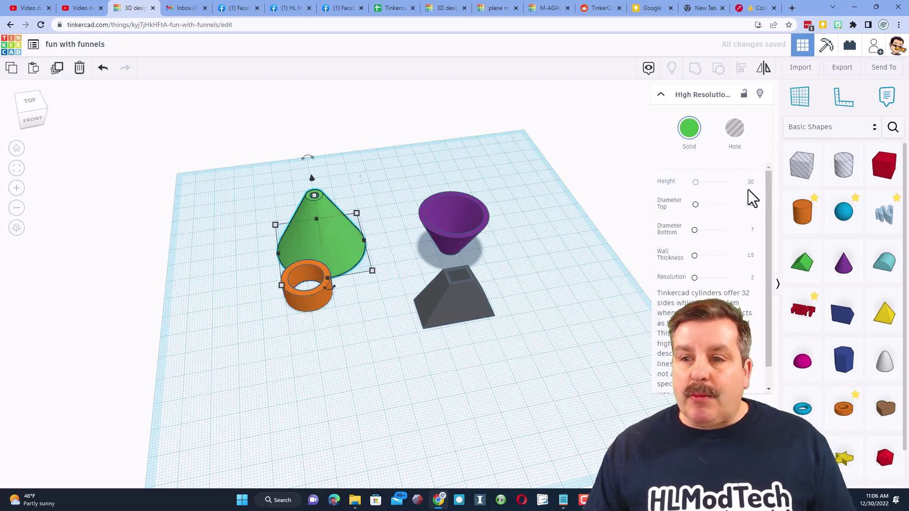
pyautogui.click(308, 289)
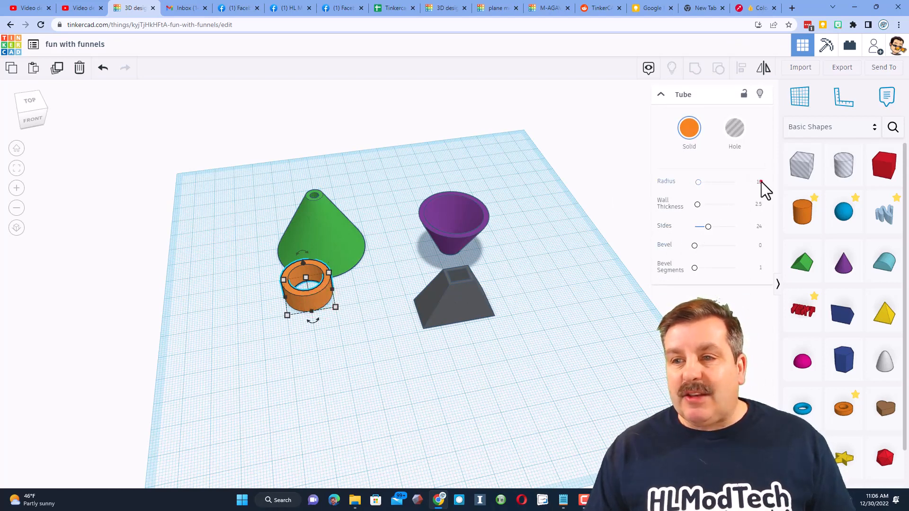
pyautogui.click(754, 182)
pyautogui.write('23')
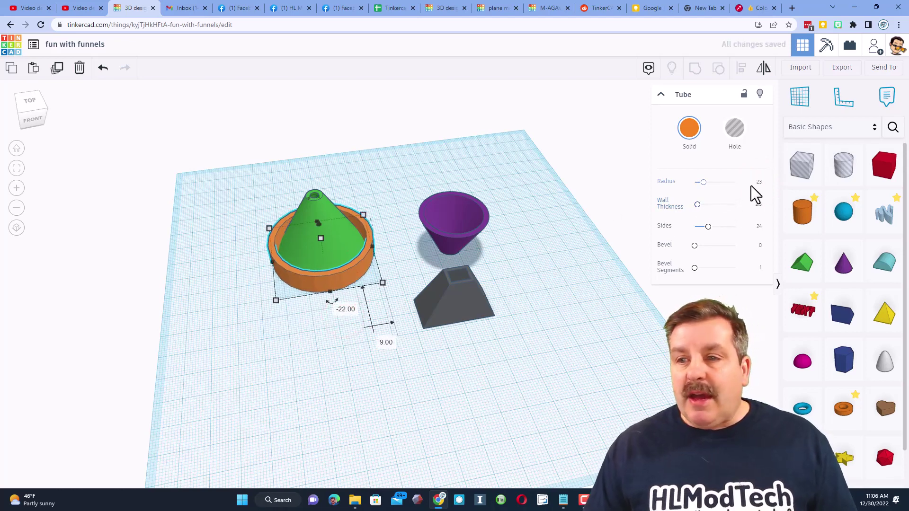
# - Give the rim tube 64 sides, radius 22 and wall thickness 2, then group it with the cone
pyautogui.click(753, 184)
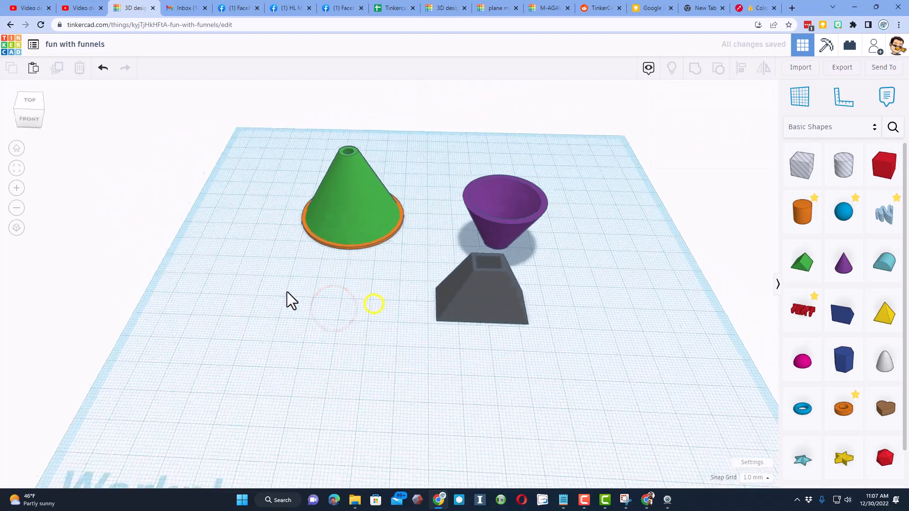
pyautogui.click(345, 209)
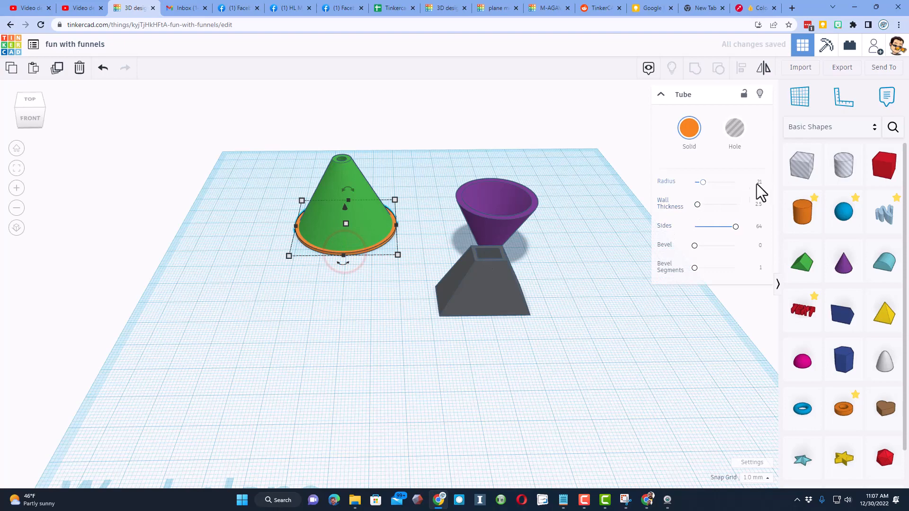
pyautogui.click(754, 182)
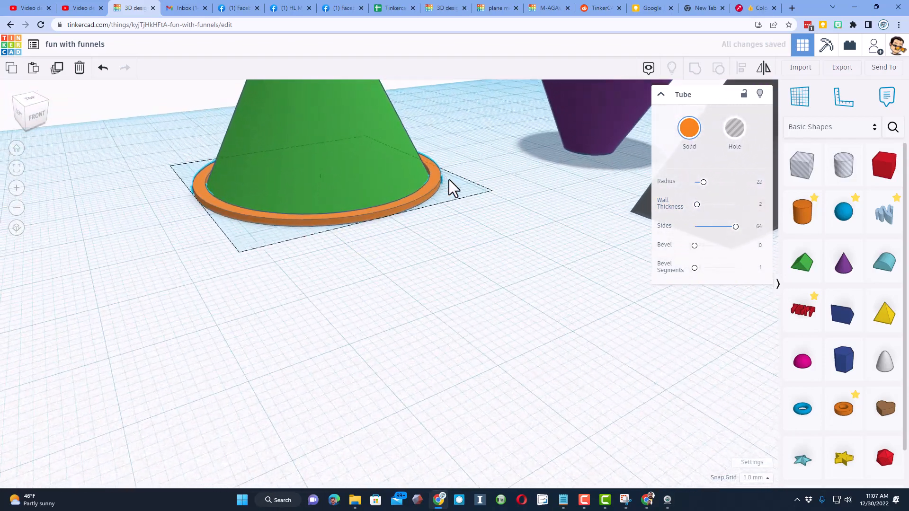
pyautogui.click(318, 186)
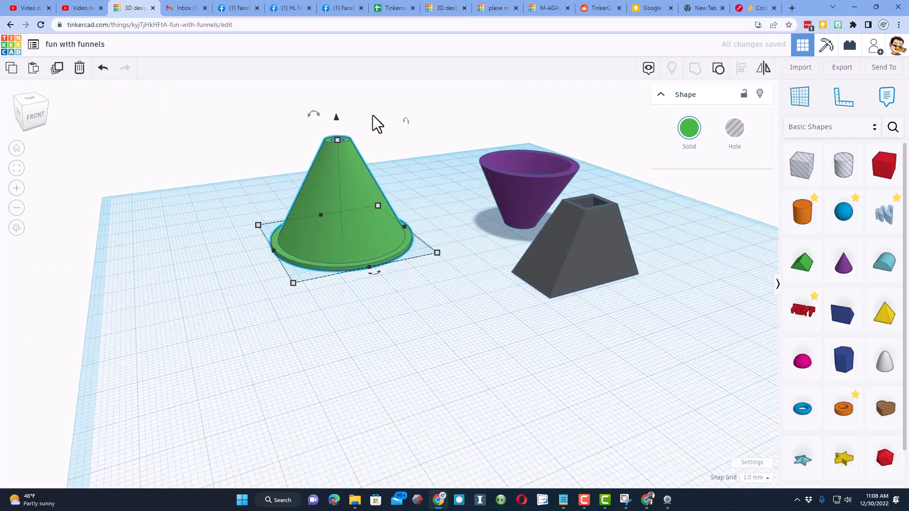
# - Set the workplane on the cone's tip and place a tube with radius 3.5 and wall 1
pyautogui.press('w')
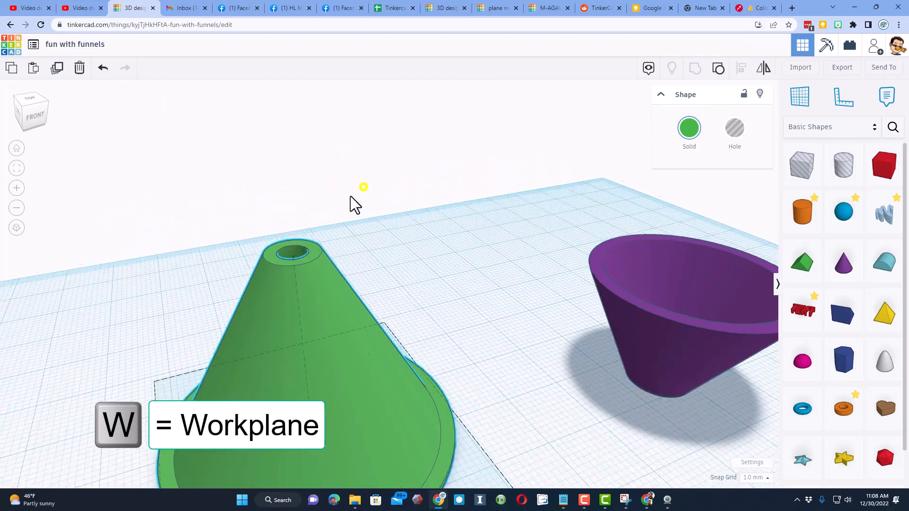
pyautogui.click(273, 278)
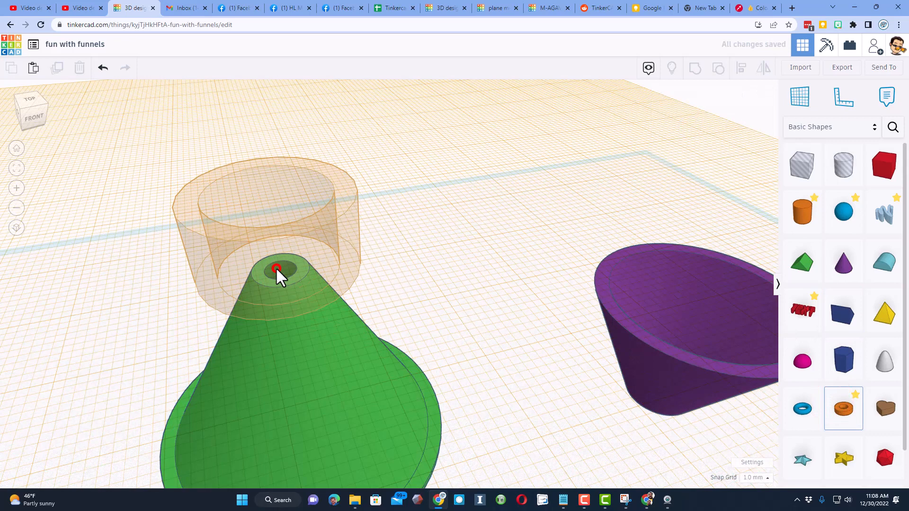
pyautogui.click(277, 269)
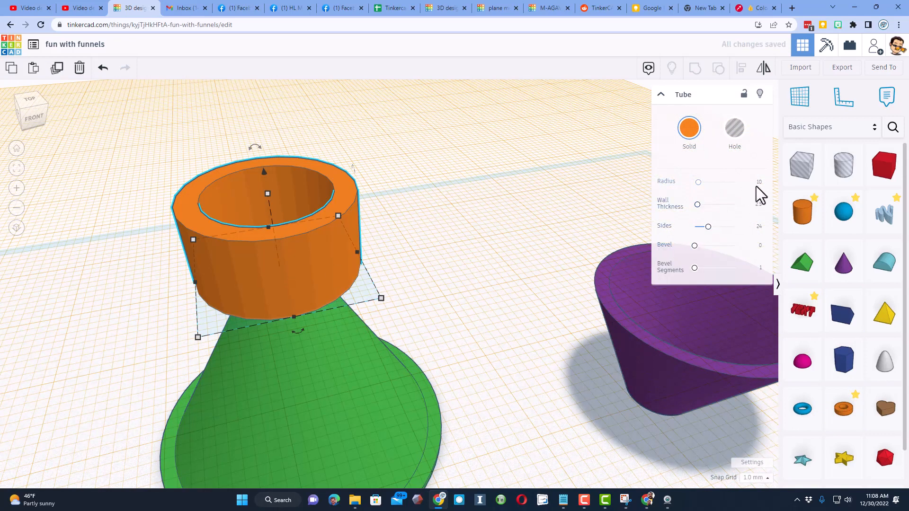
pyautogui.click(754, 182)
pyautogui.write('4')
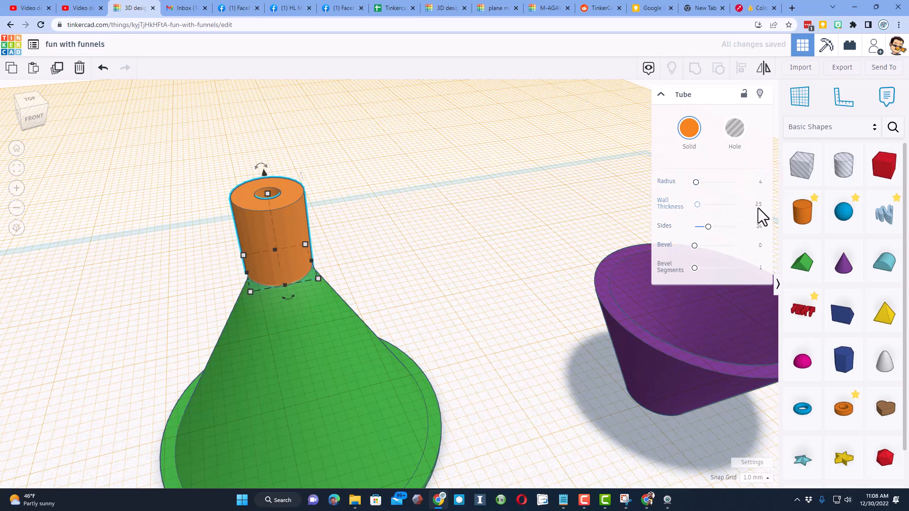
pyautogui.click(755, 207)
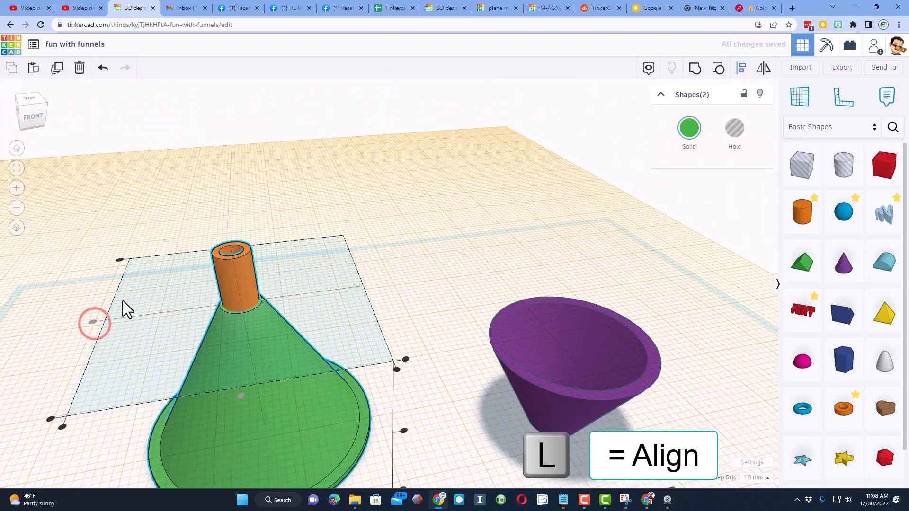
# - Refine the spout tube's radius, give it 64 sides and make it 15 tall
pyautogui.click(235, 272)
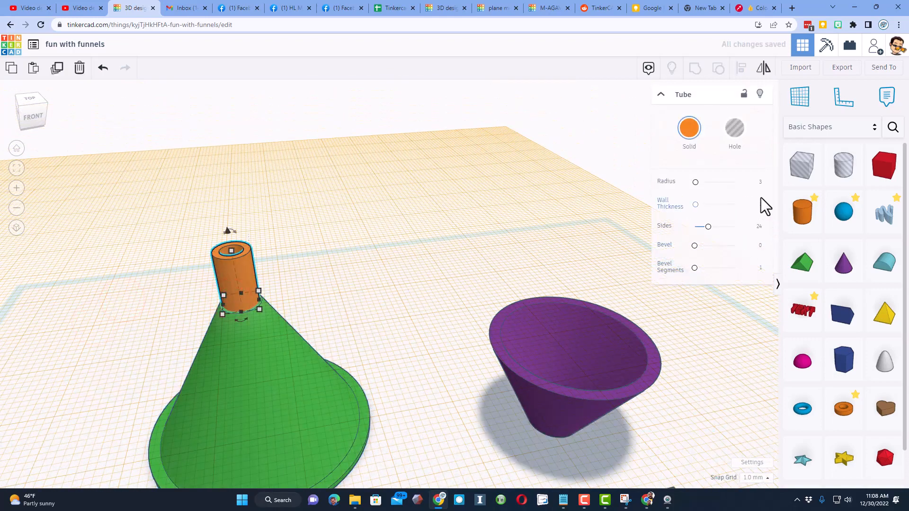
pyautogui.click(753, 182)
pyautogui.write('.25')
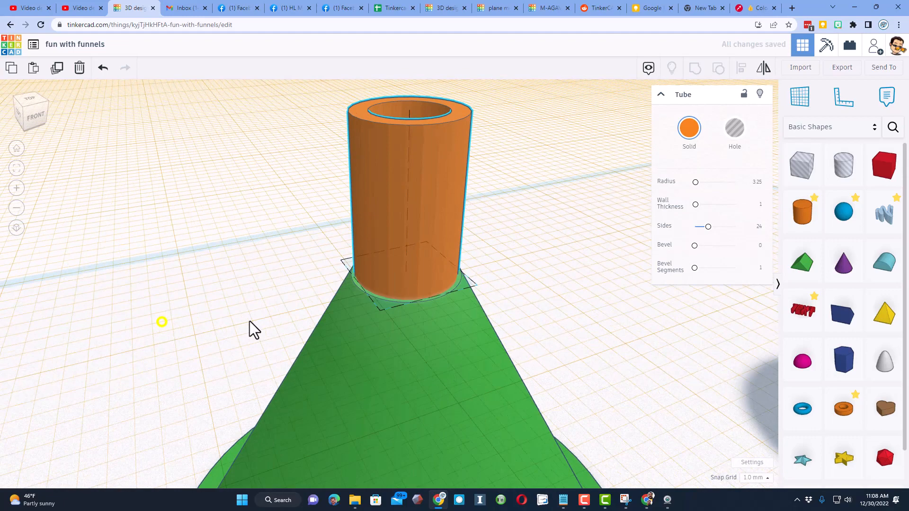
pyautogui.click(754, 183)
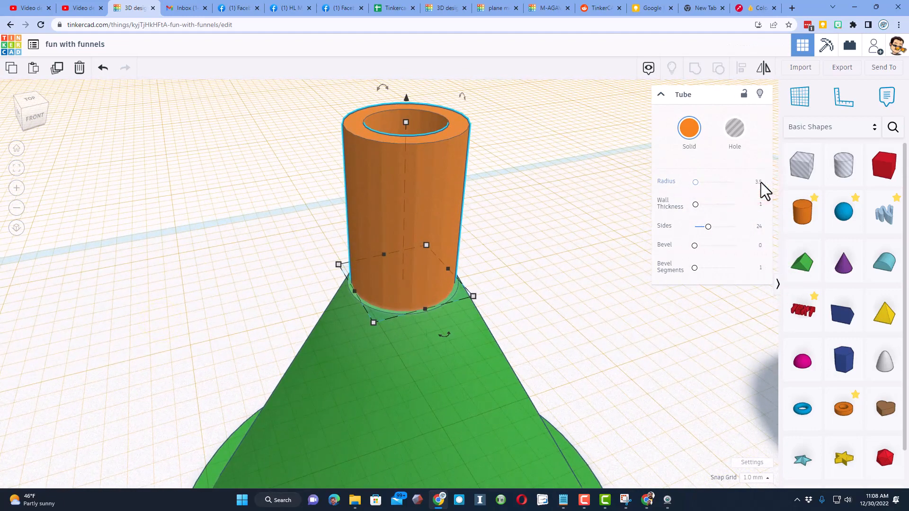
pyautogui.click(422, 238)
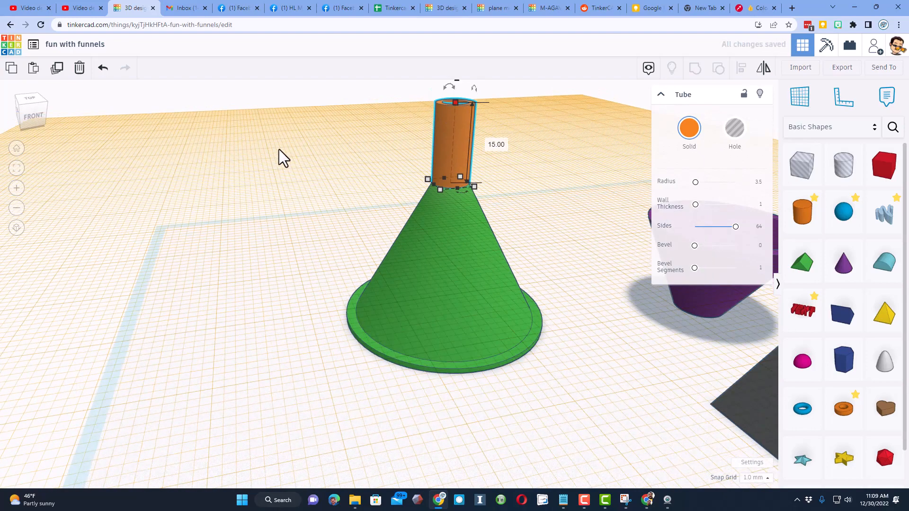
pyautogui.click(415, 253)
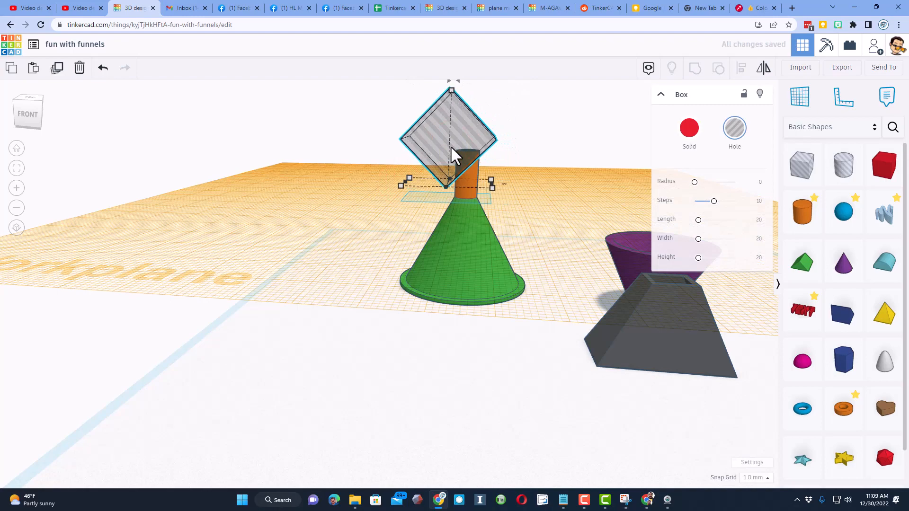
# - Select the 45°-rotated box hole over the spout tip
pyautogui.click(323, 154)
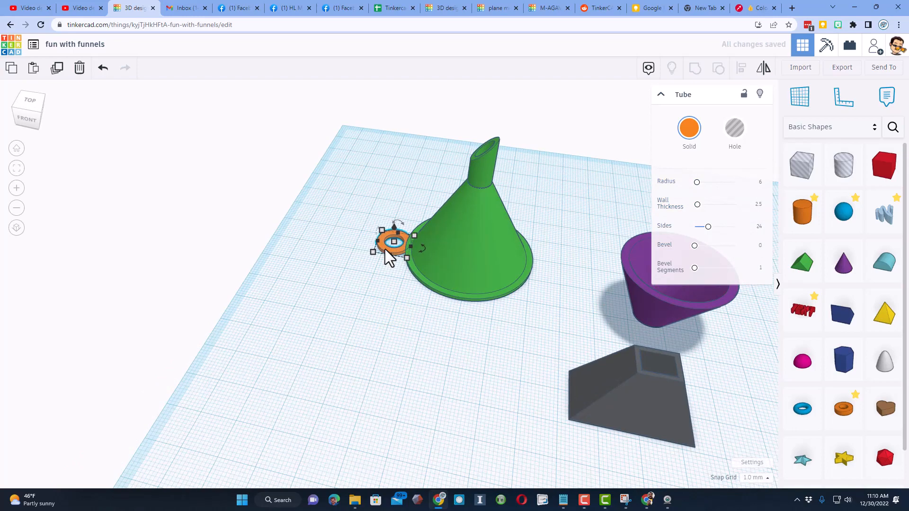
# - Select the hanging ring with the funnel and export the selected shape as an .STL file
pyautogui.click(470, 232)
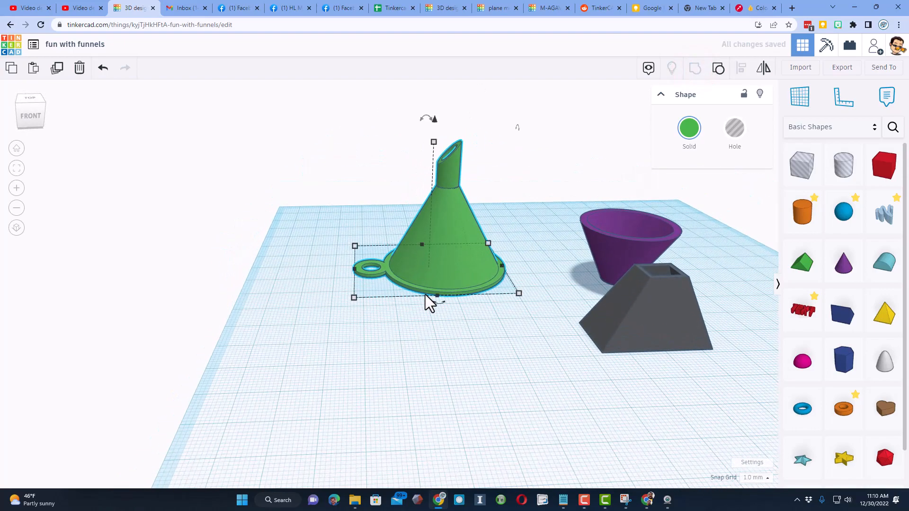
pyautogui.moveTo(843, 67)
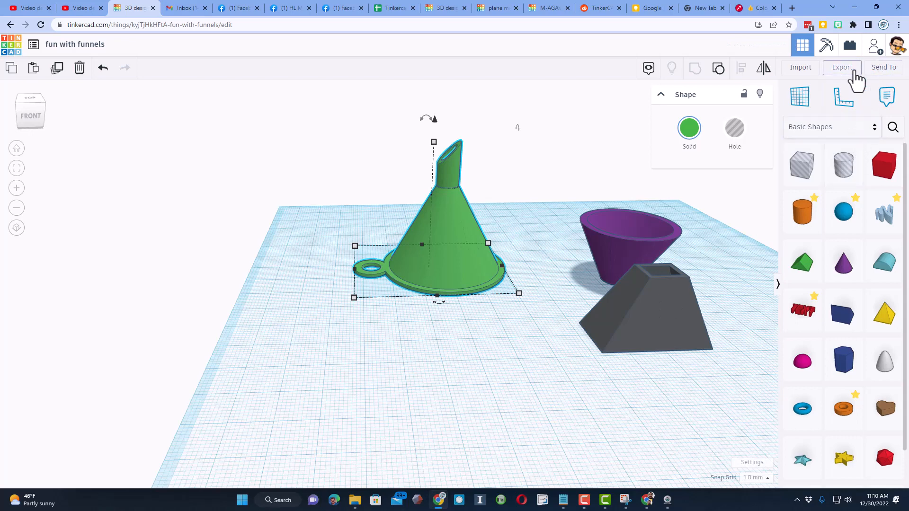
pyautogui.click(841, 67)
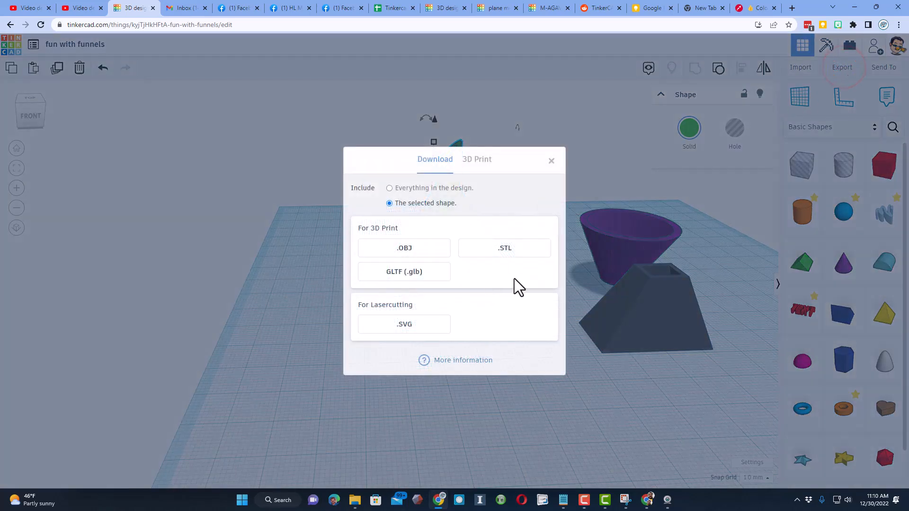
pyautogui.click(505, 248)
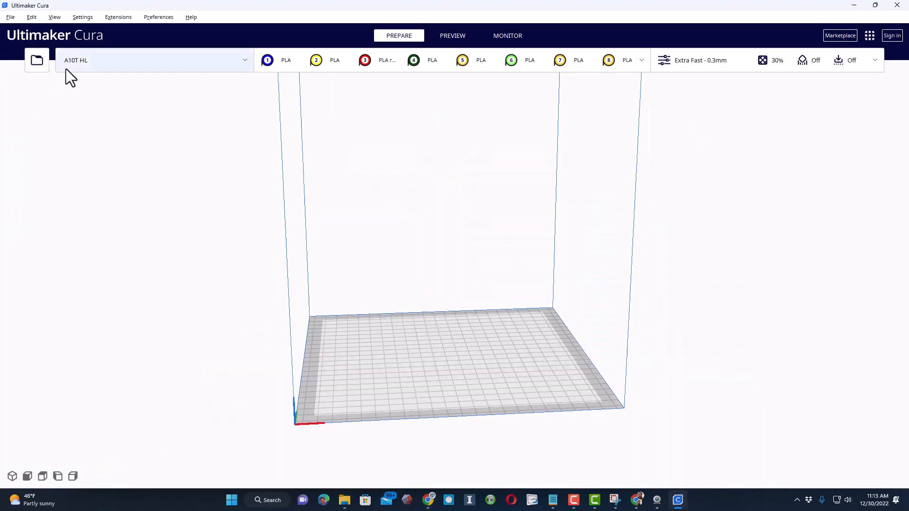
pyautogui.moveTo(36, 60)
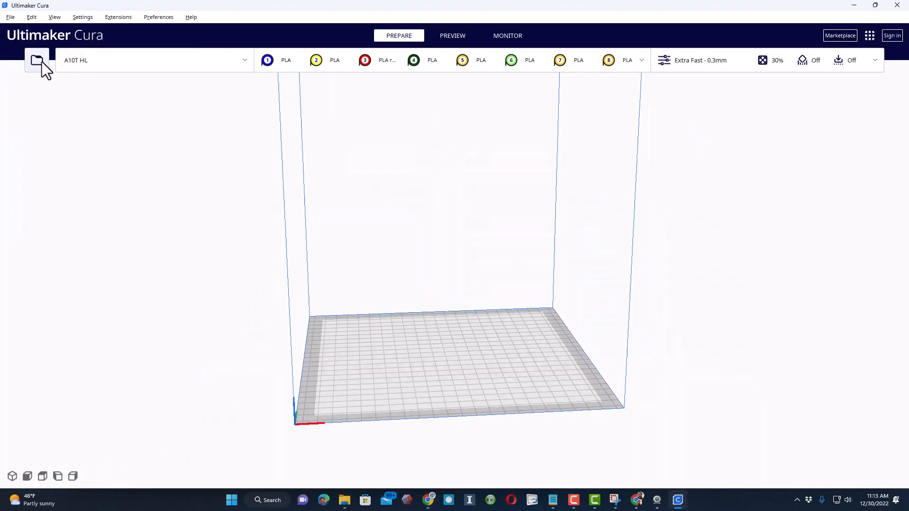
# - Open the funnel STL in Cura, sorting files by date modified, and show the print settings
pyautogui.click(37, 60)
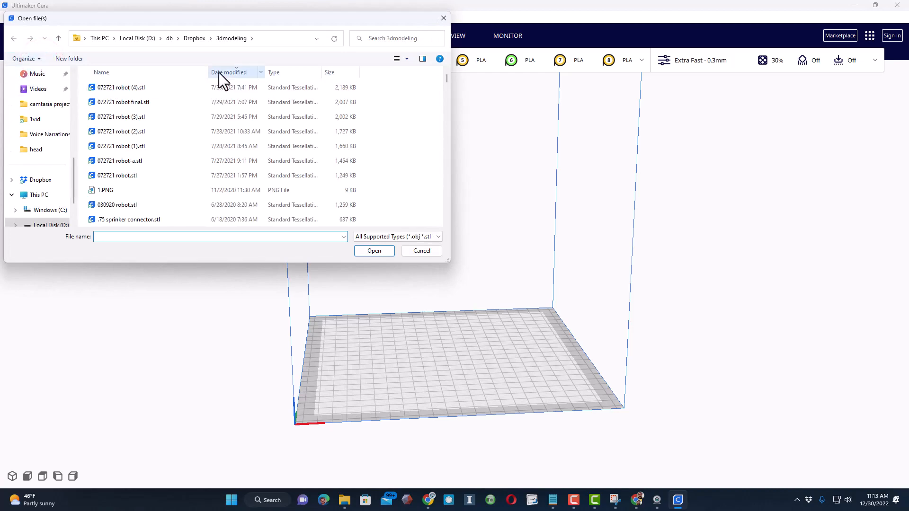
pyautogui.click(229, 72)
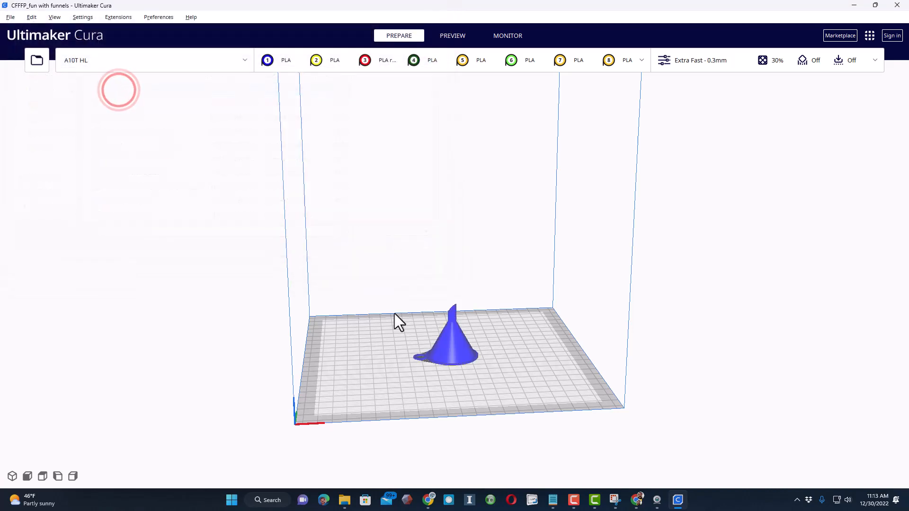
pyautogui.click(447, 345)
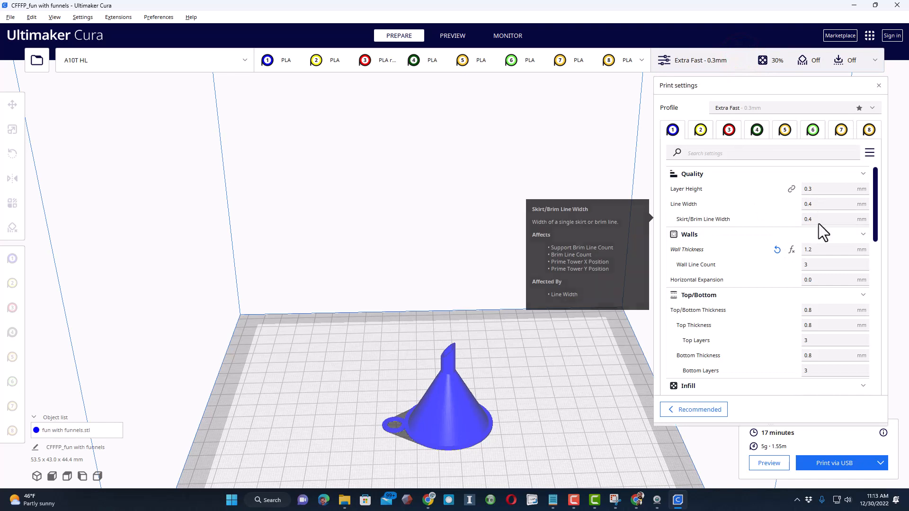
pyautogui.scroll(-3)
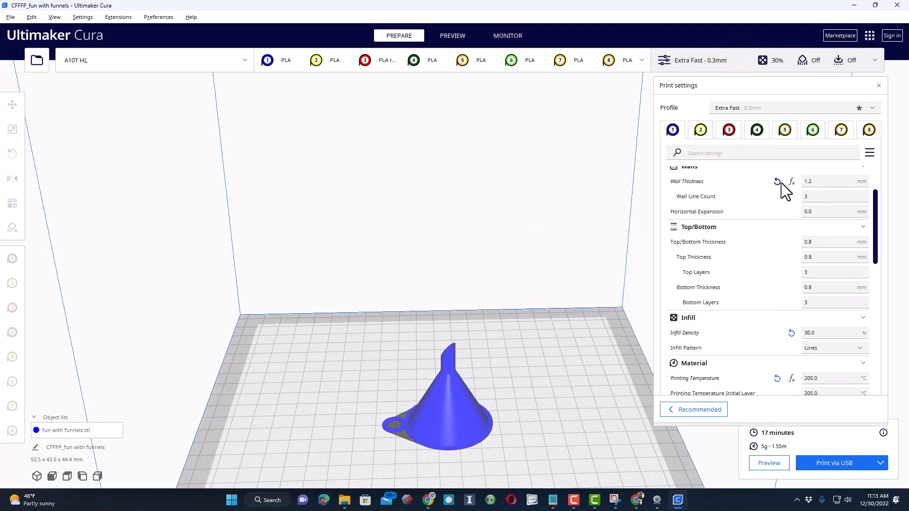
pyautogui.moveTo(781, 260)
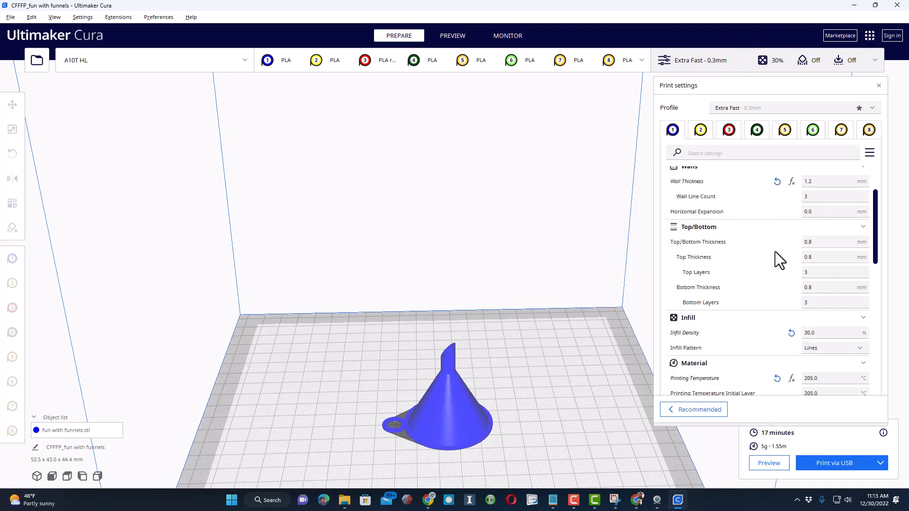
pyautogui.scroll(-3)
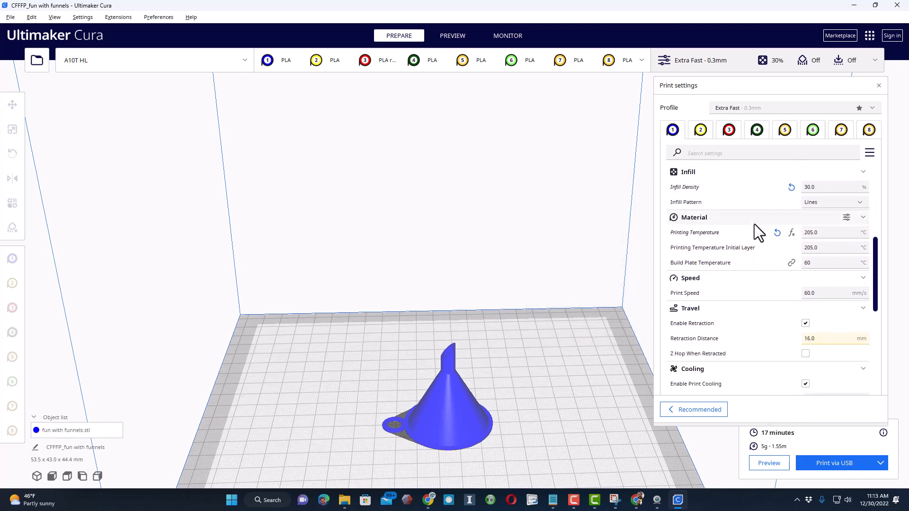
pyautogui.moveTo(788, 277)
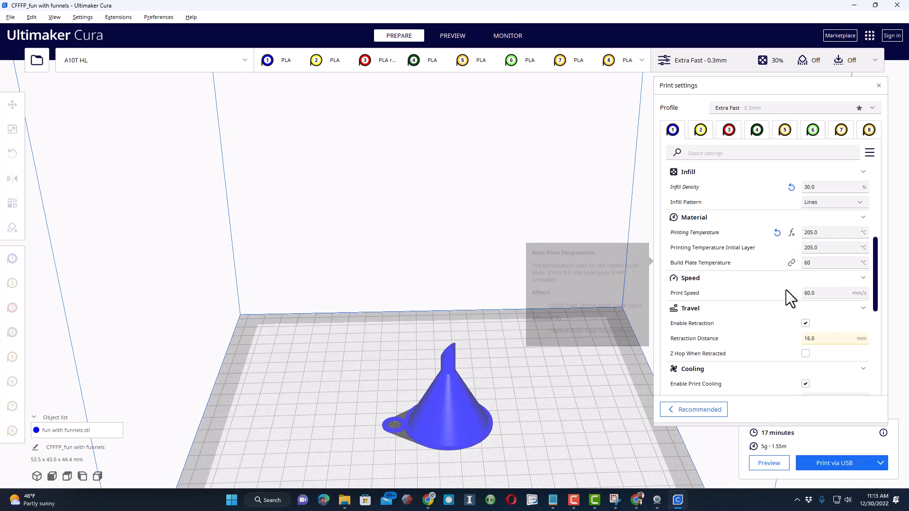
pyautogui.scroll(-3)
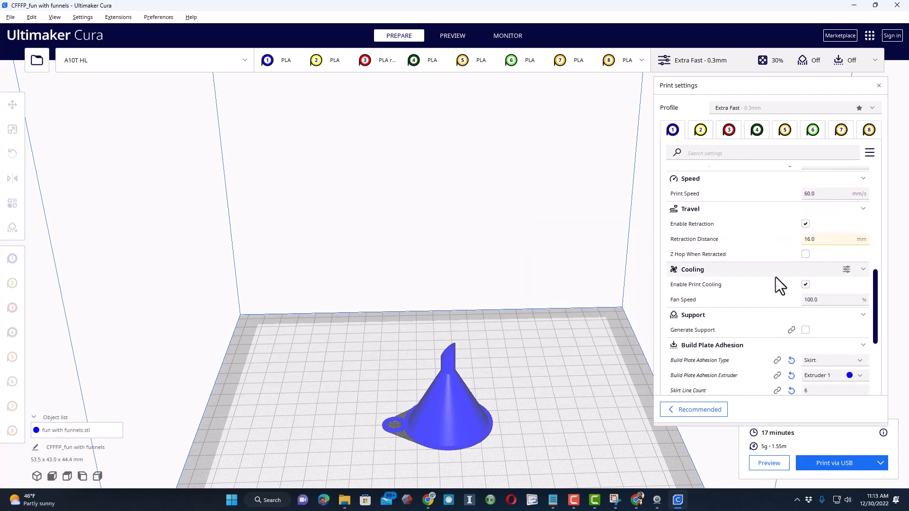
pyautogui.scroll(-3)
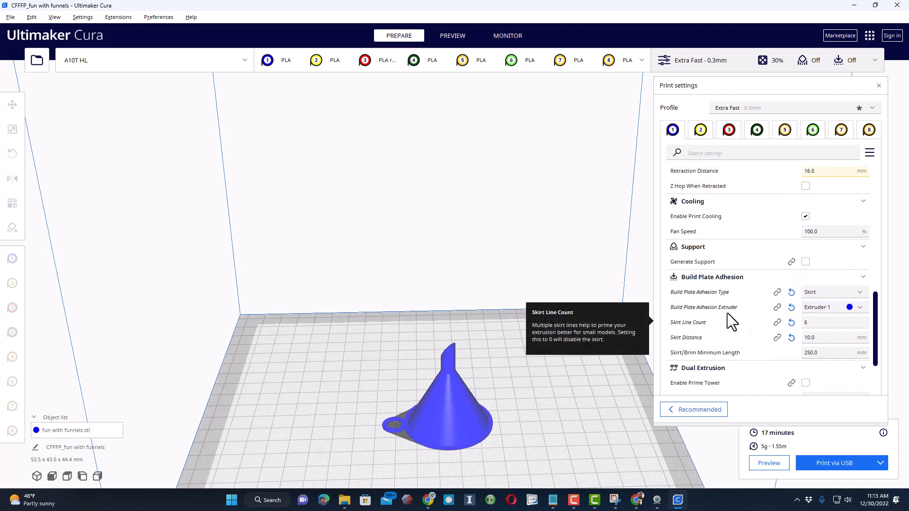
pyautogui.scroll(-3)
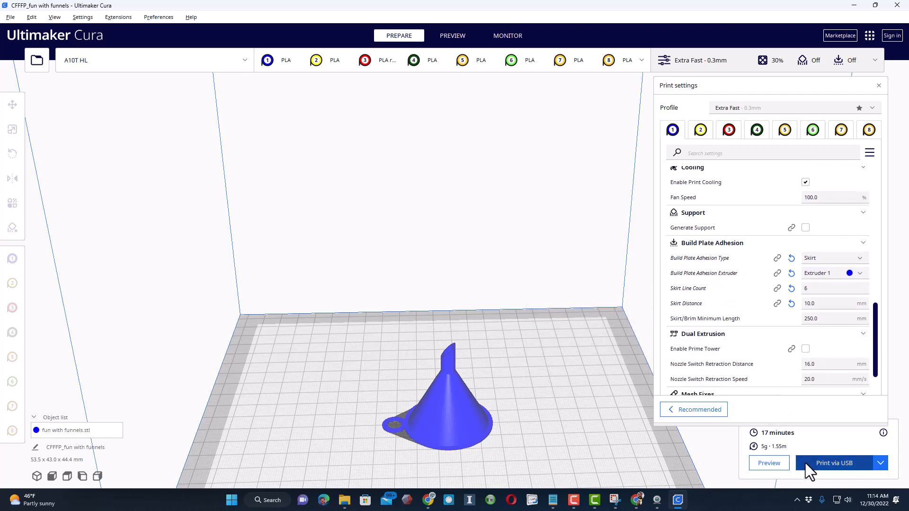